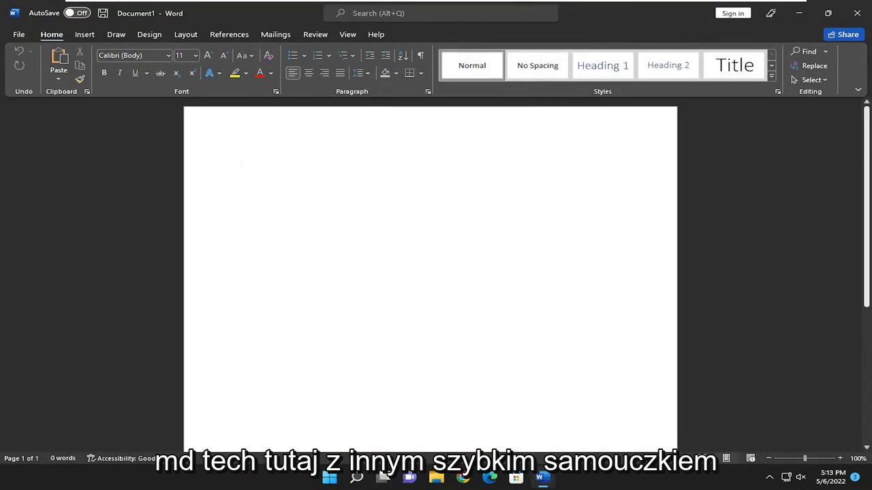
Step: Pick Agency FB in the Font dialog, set it as default, and close the dialog
left_click(242, 163)
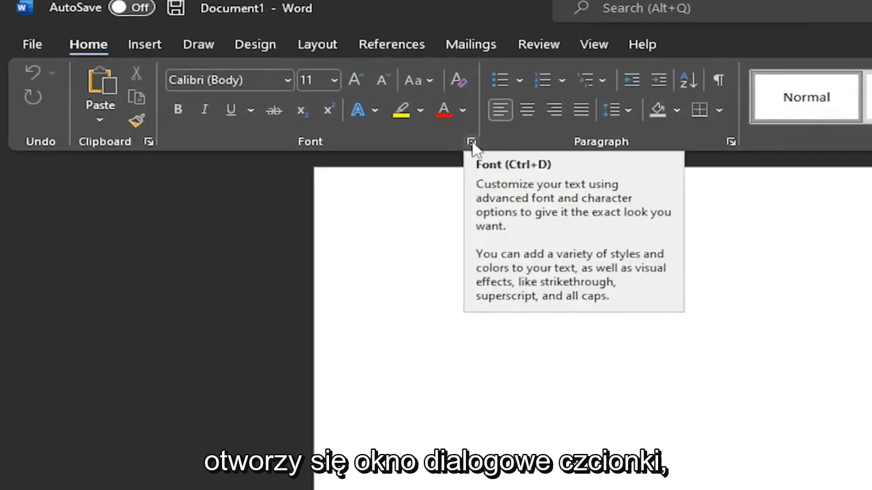
left_click(471, 142)
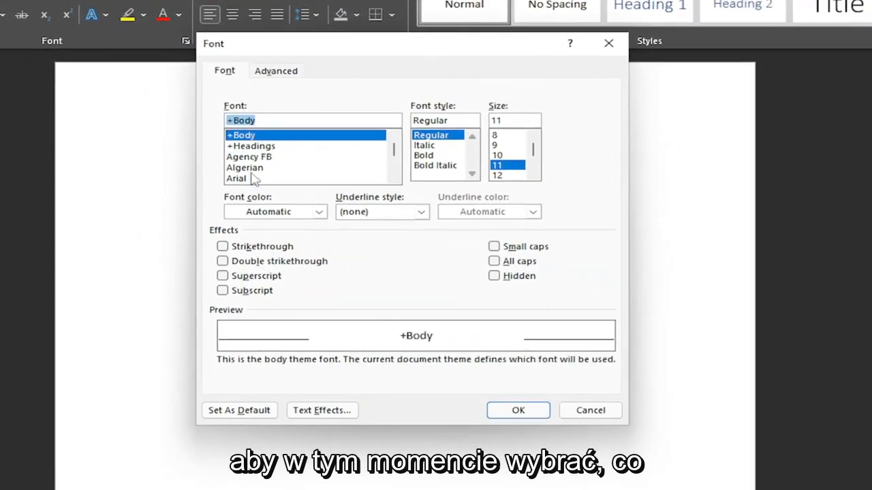
left_click(249, 157)
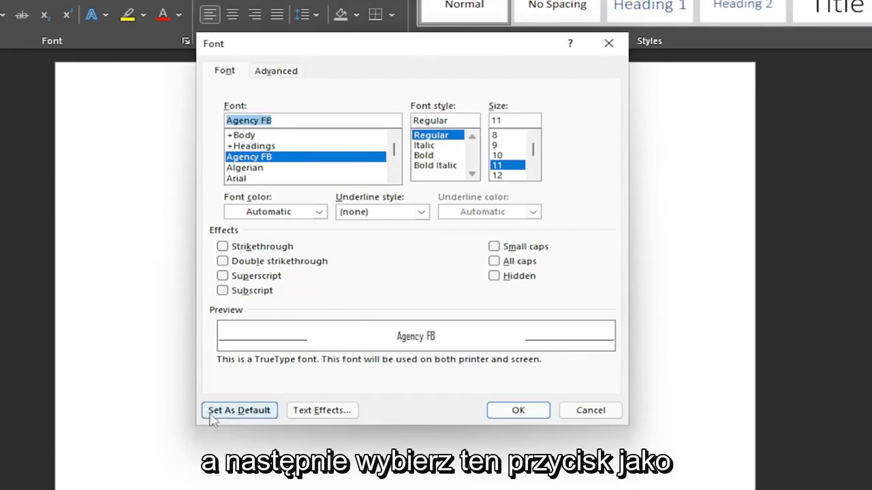
mouse_move(245, 410)
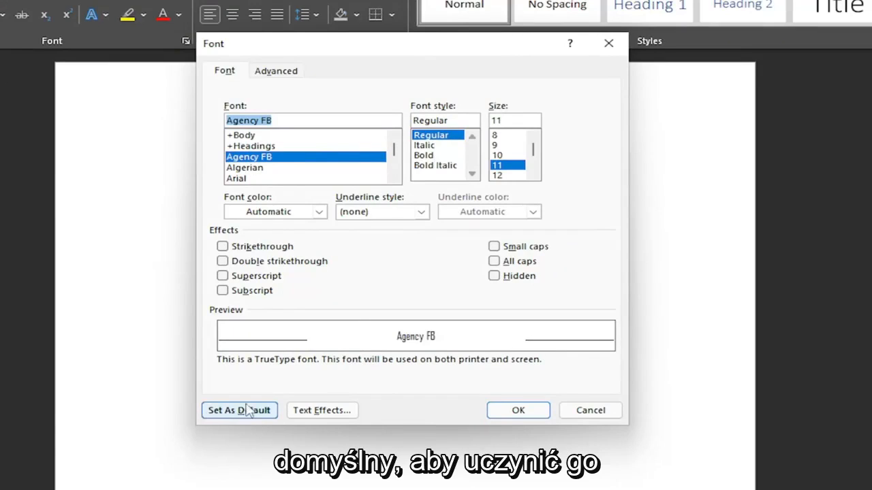
mouse_move(518, 410)
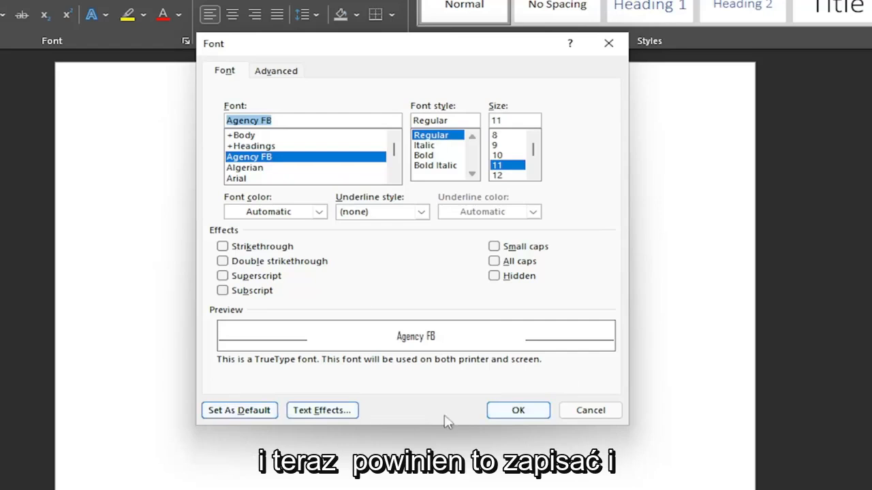
mouse_move(528, 385)
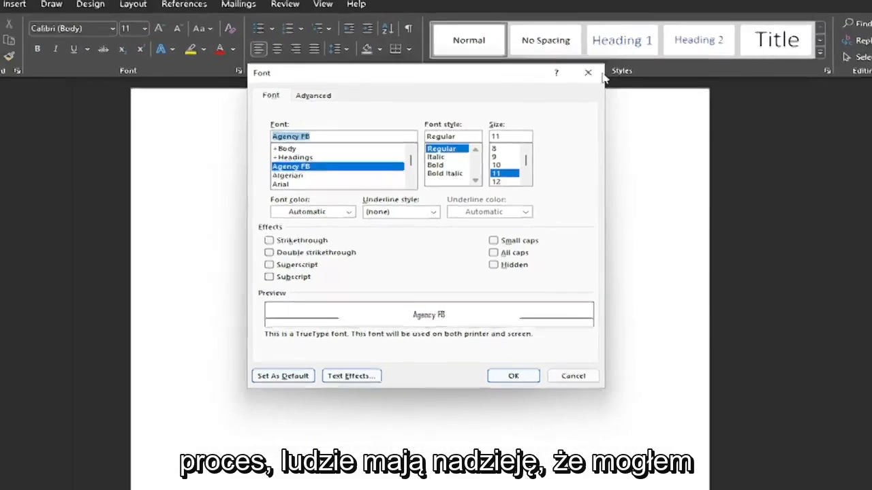
left_click(572, 375)
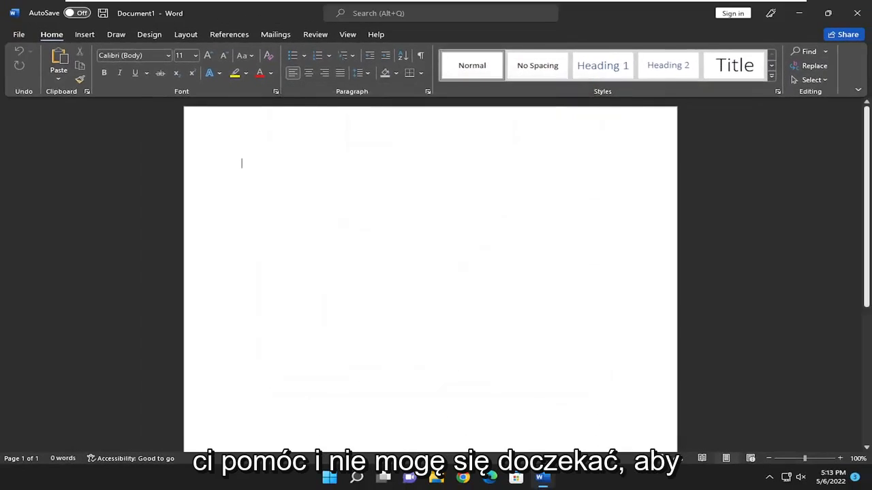